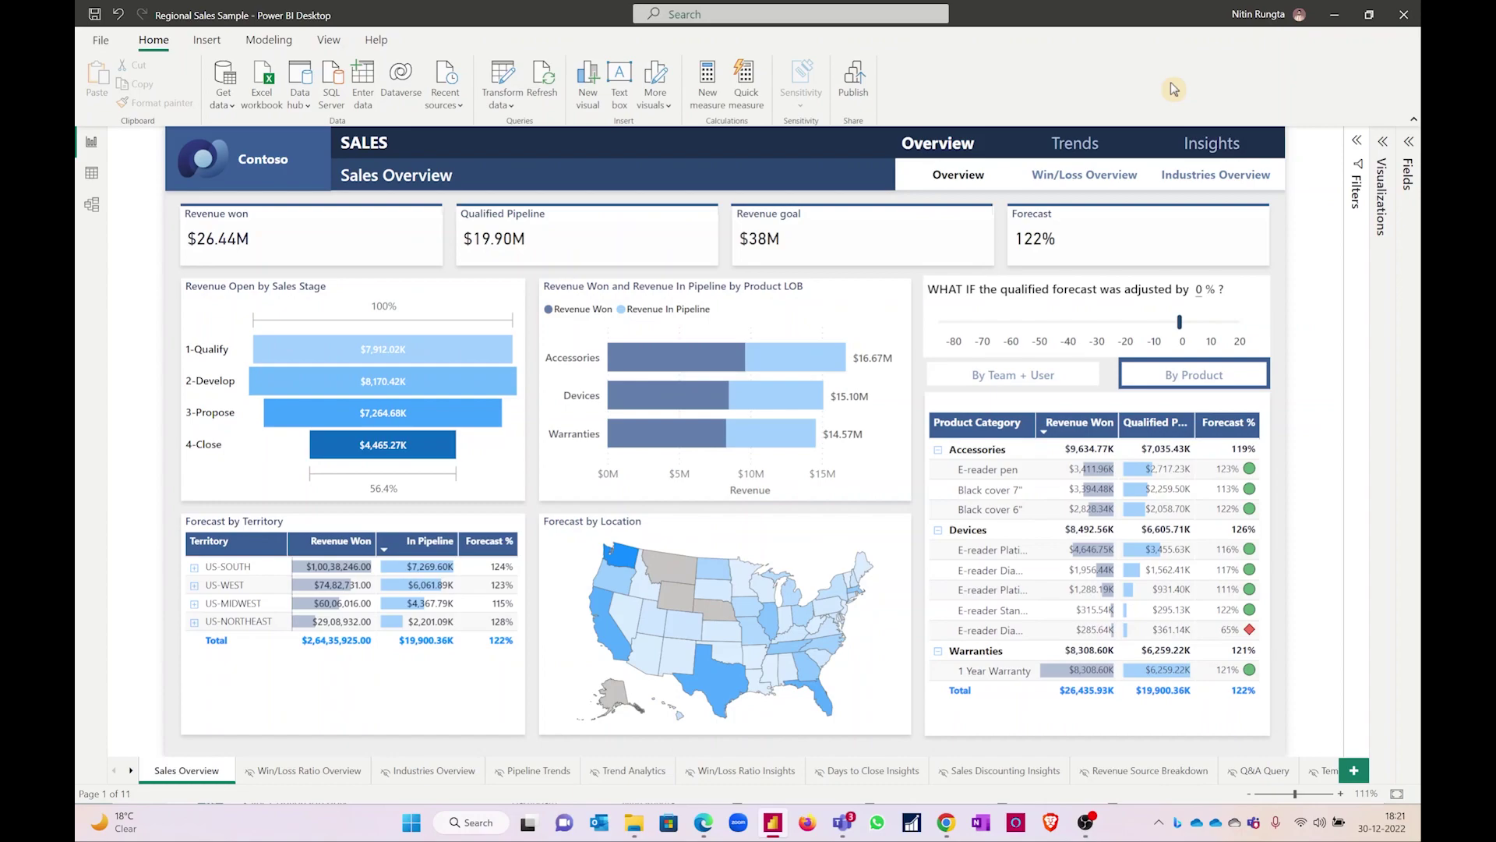
mouse_move(1334, 19)
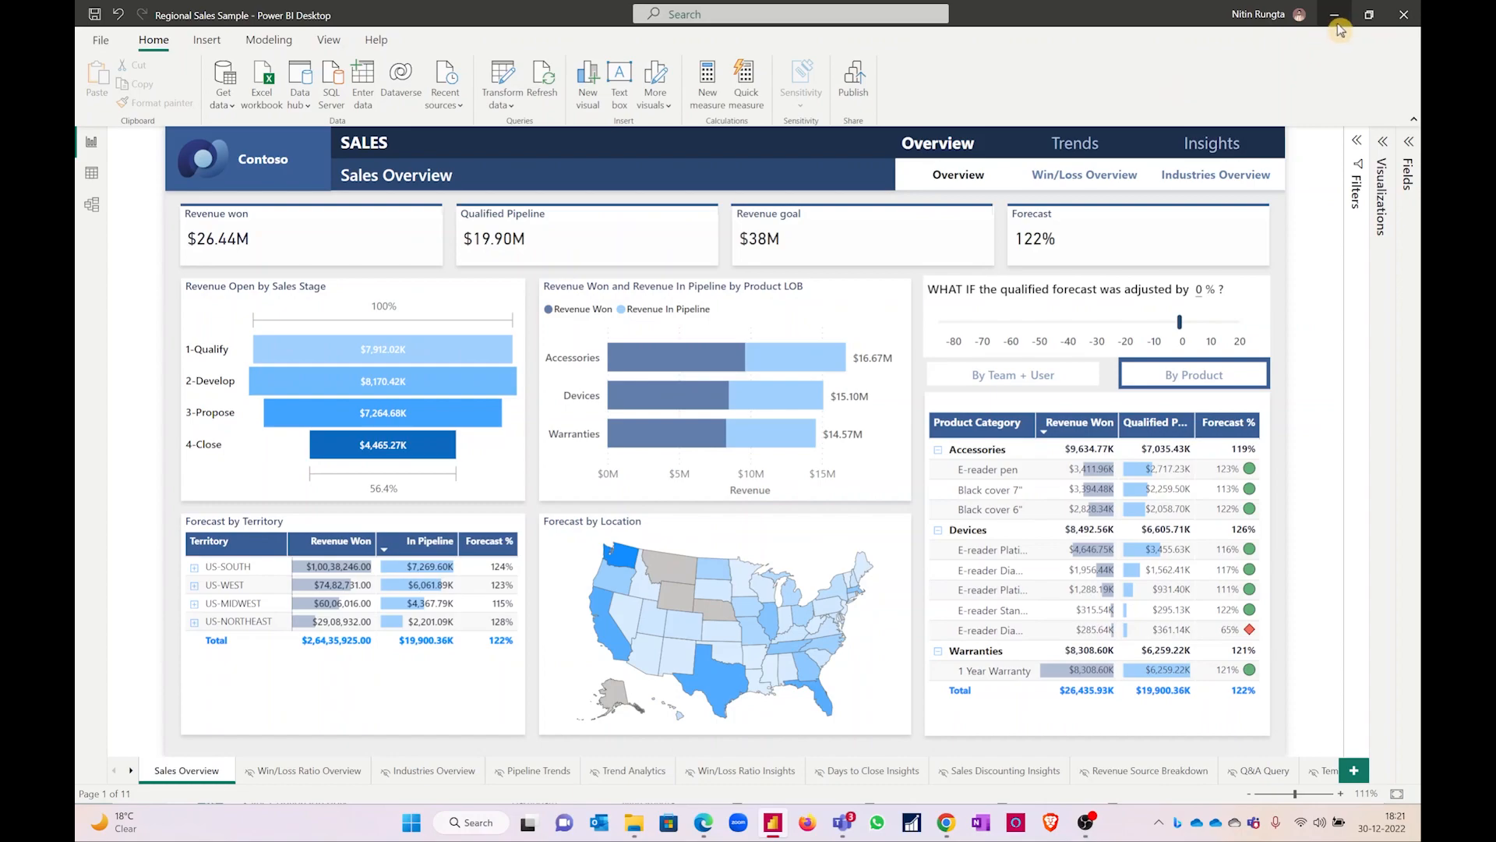
mouse_move(1276, 24)
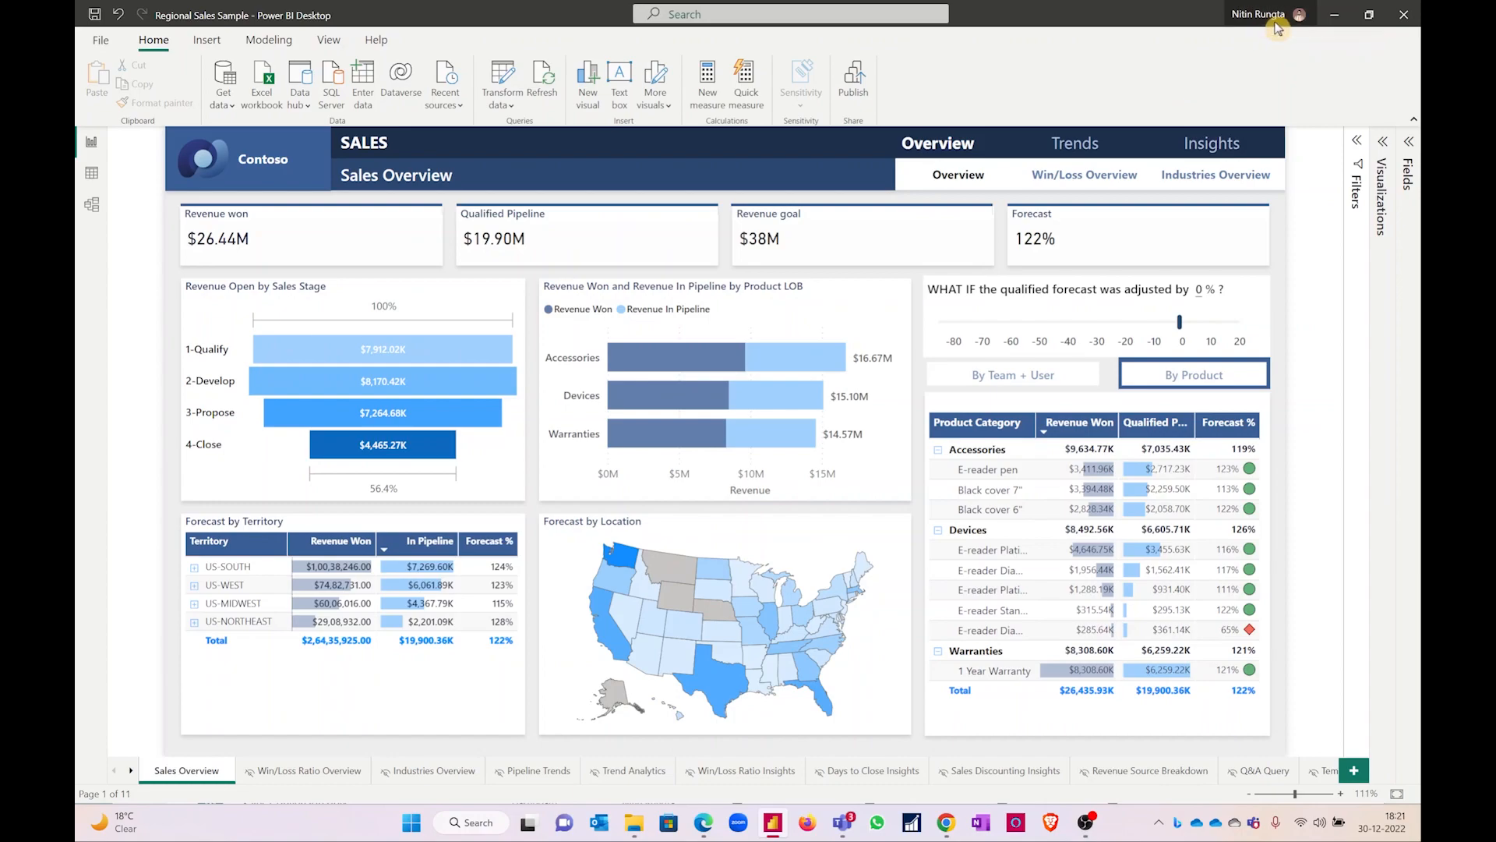
- Begin publishing the report to Power BI and highlight My workspace as the destination
click(1299, 14)
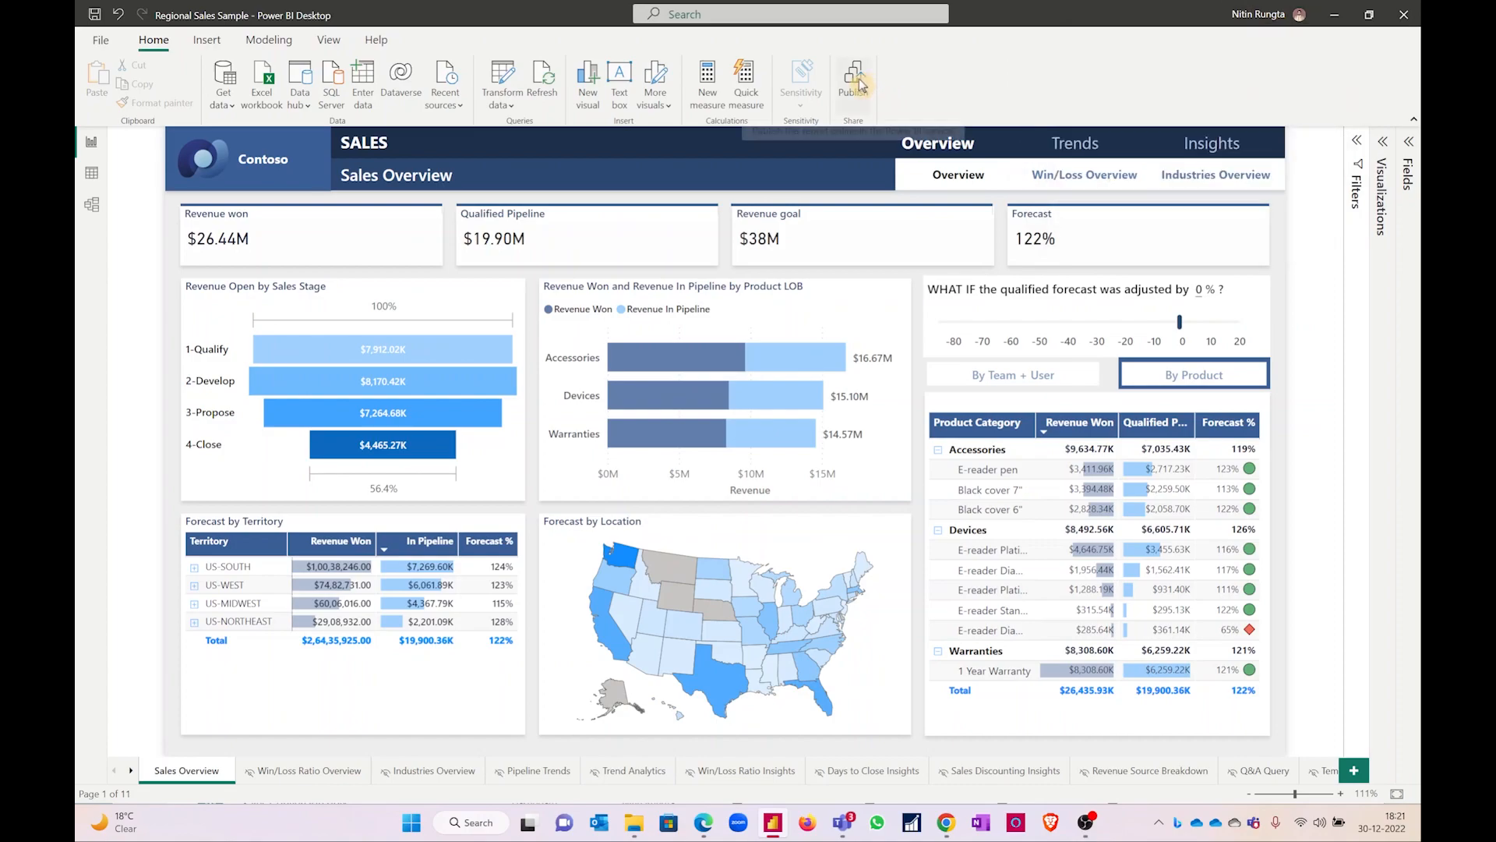
click(852, 81)
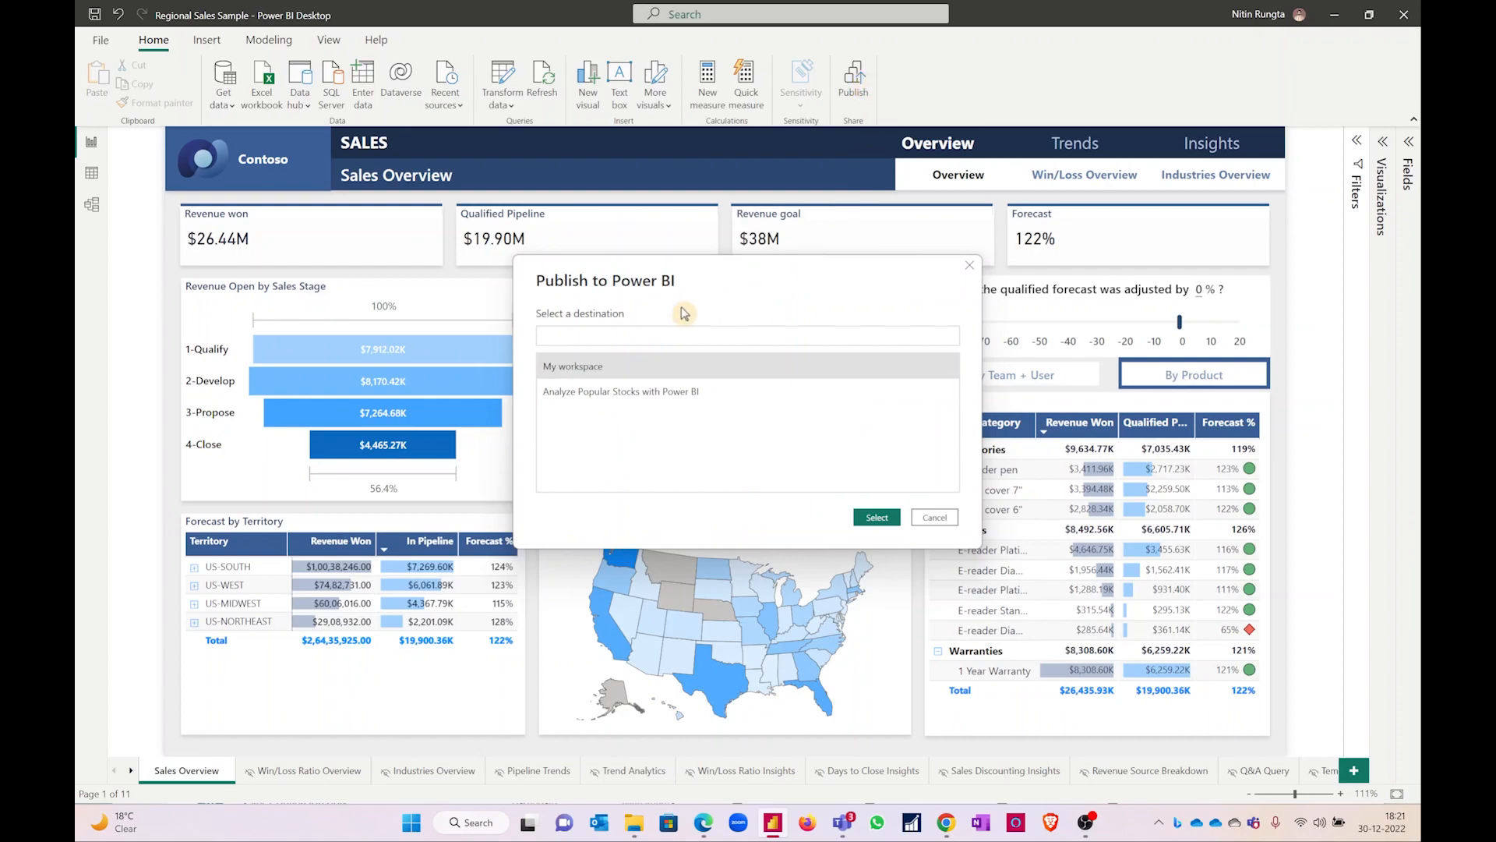
mouse_move(550, 373)
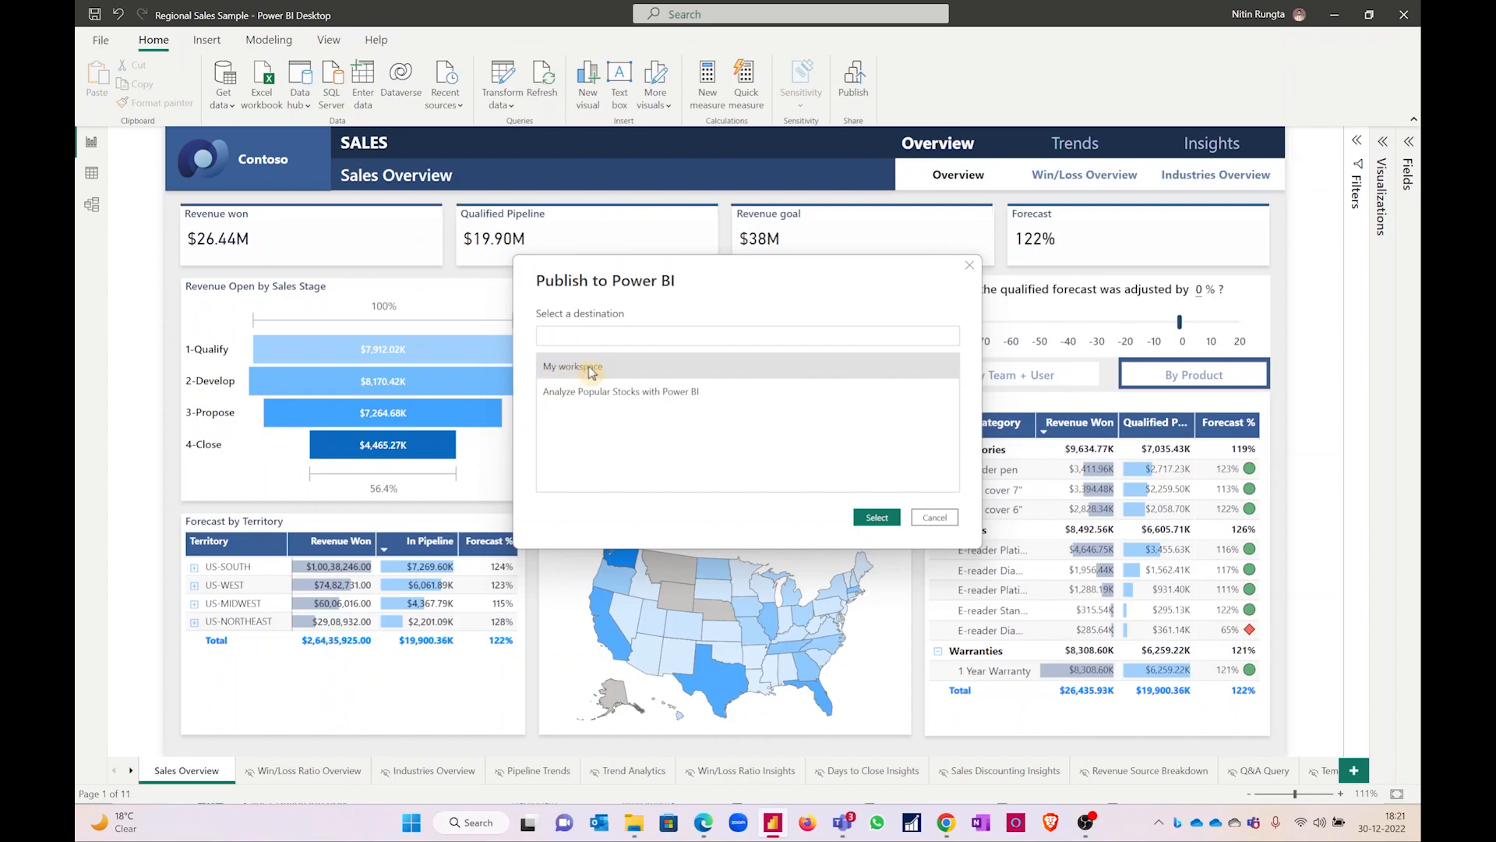
click(746, 335)
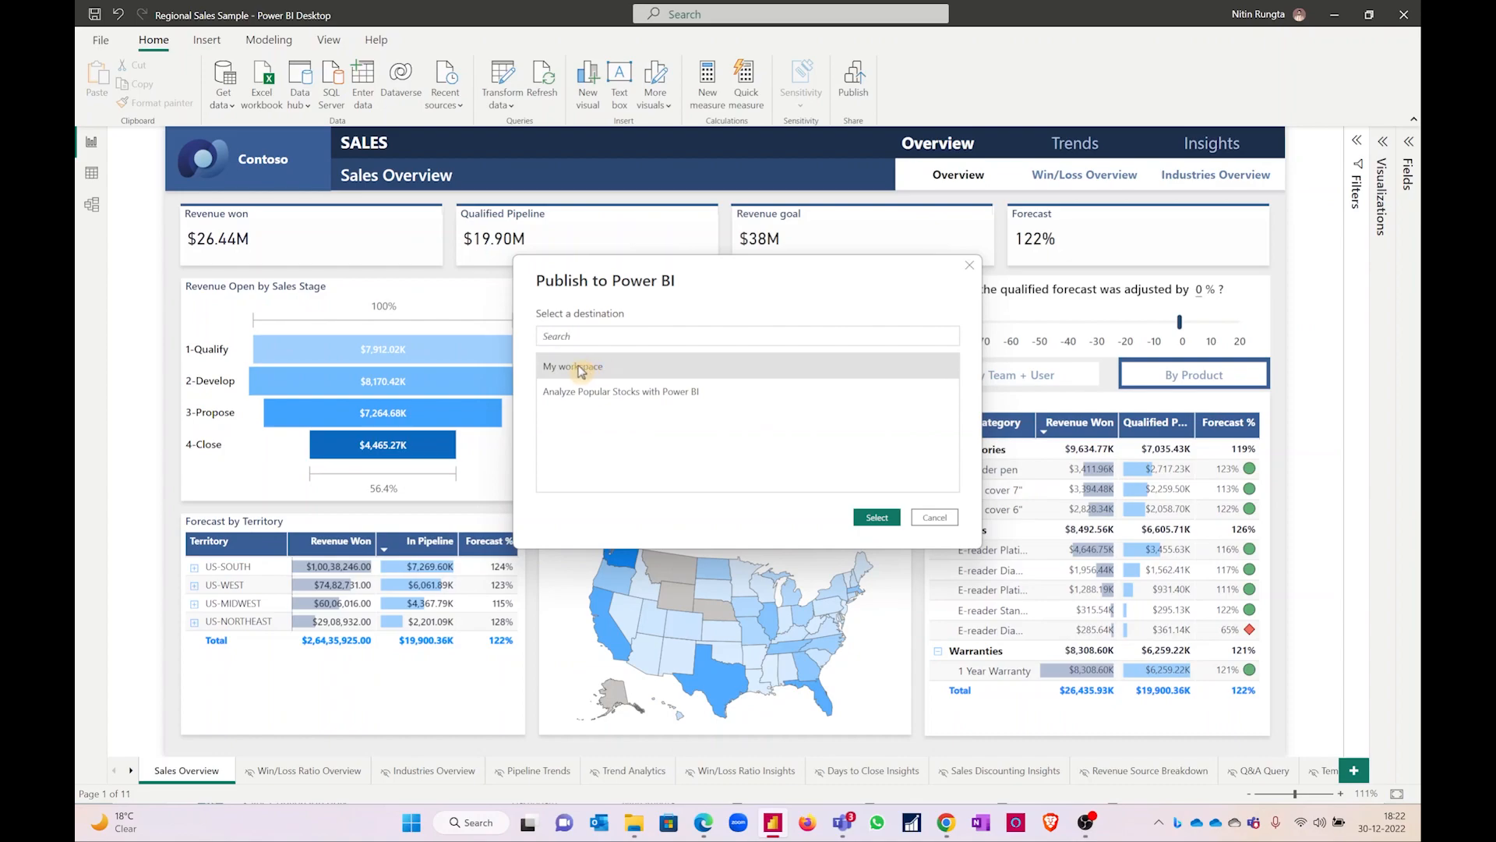
mouse_move(552, 372)
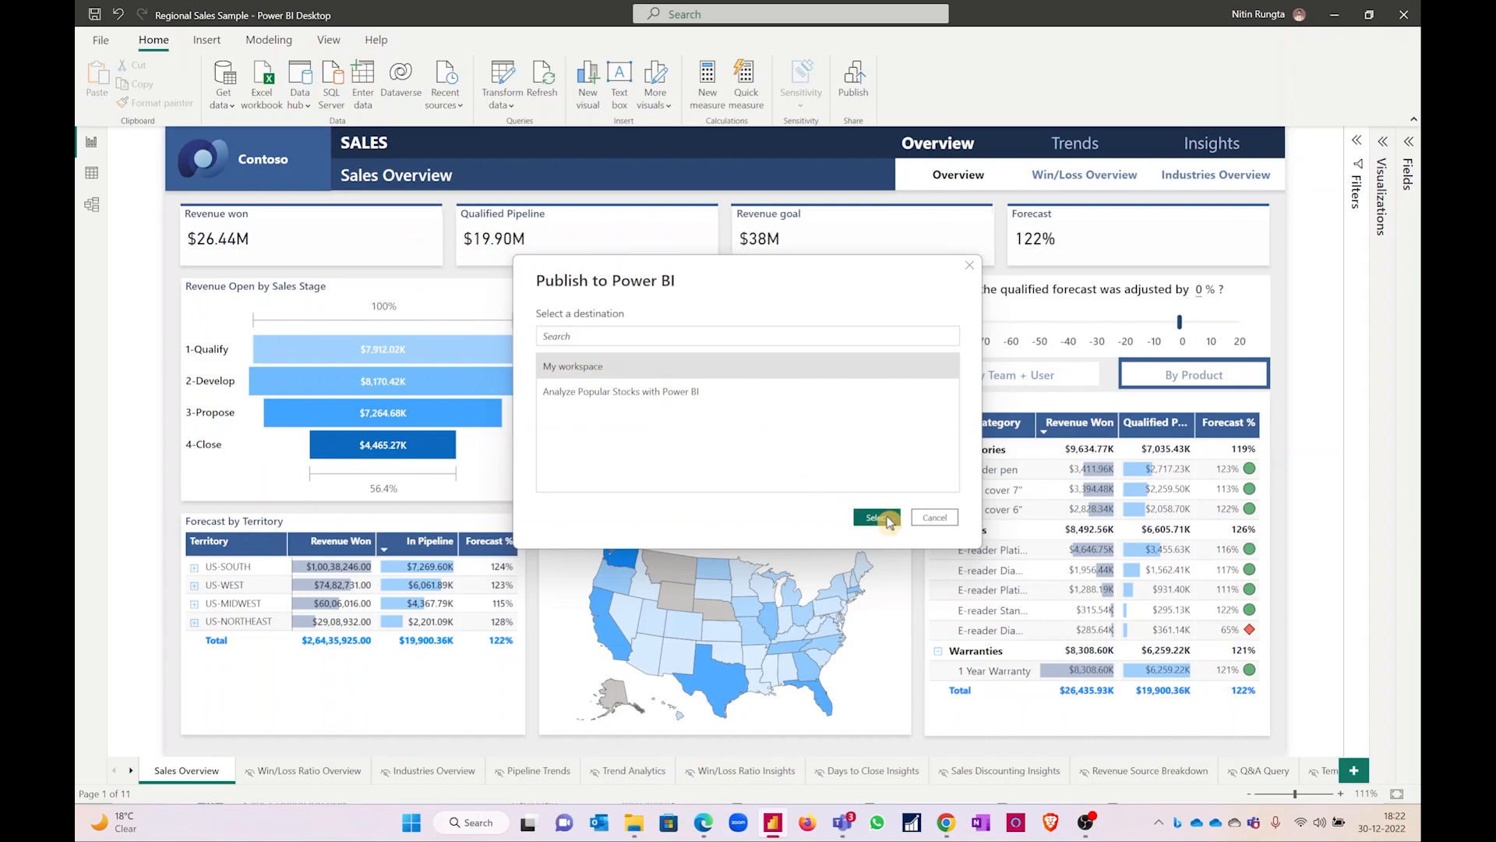
- Confirm My workspace so Regional Sales Sample.pbix uploads to Power BI
click(874, 517)
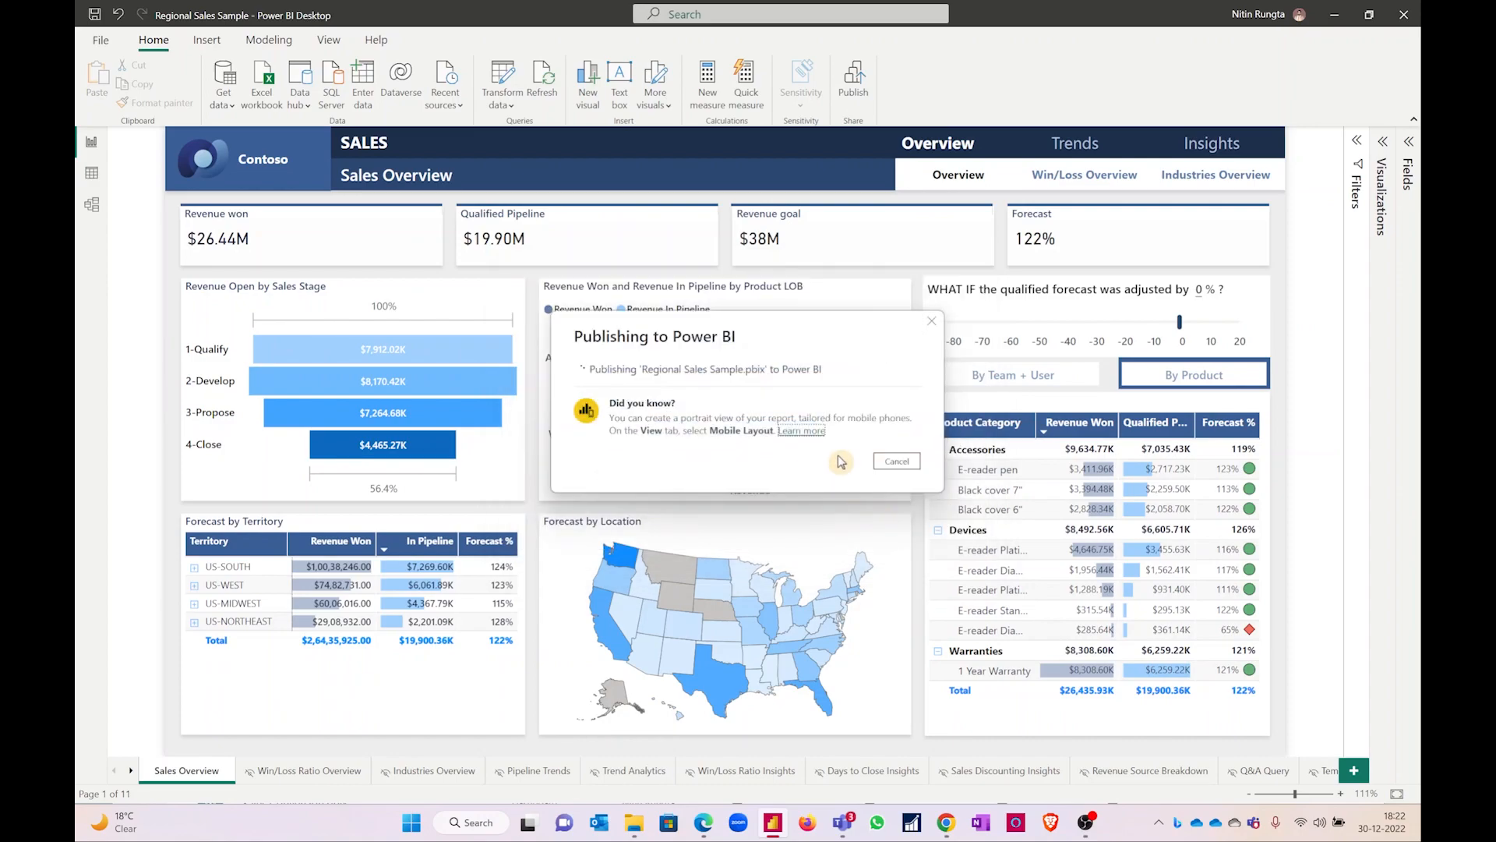
mouse_move(599, 394)
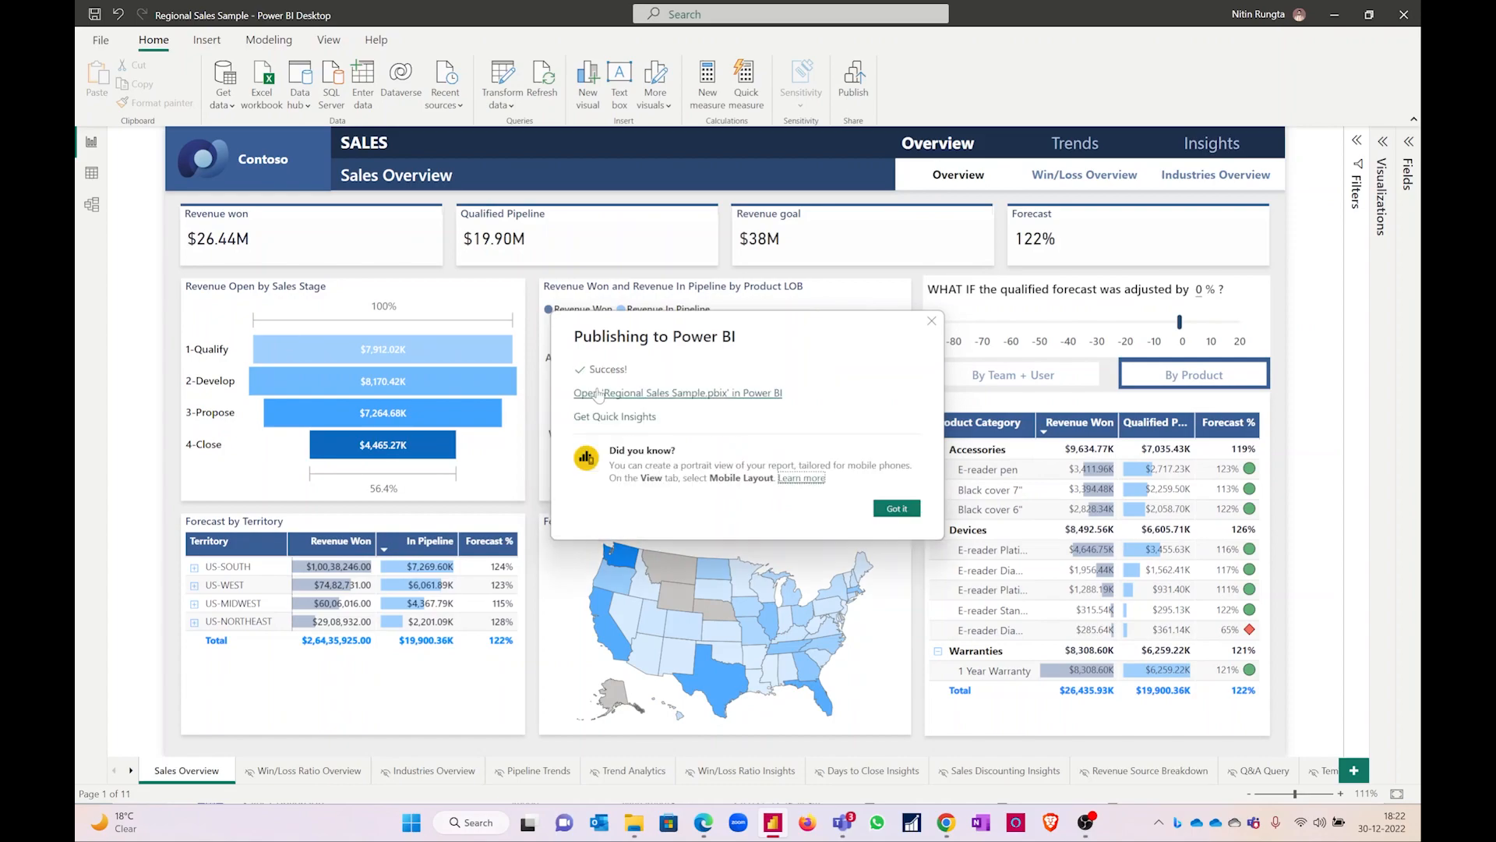
mouse_move(617, 396)
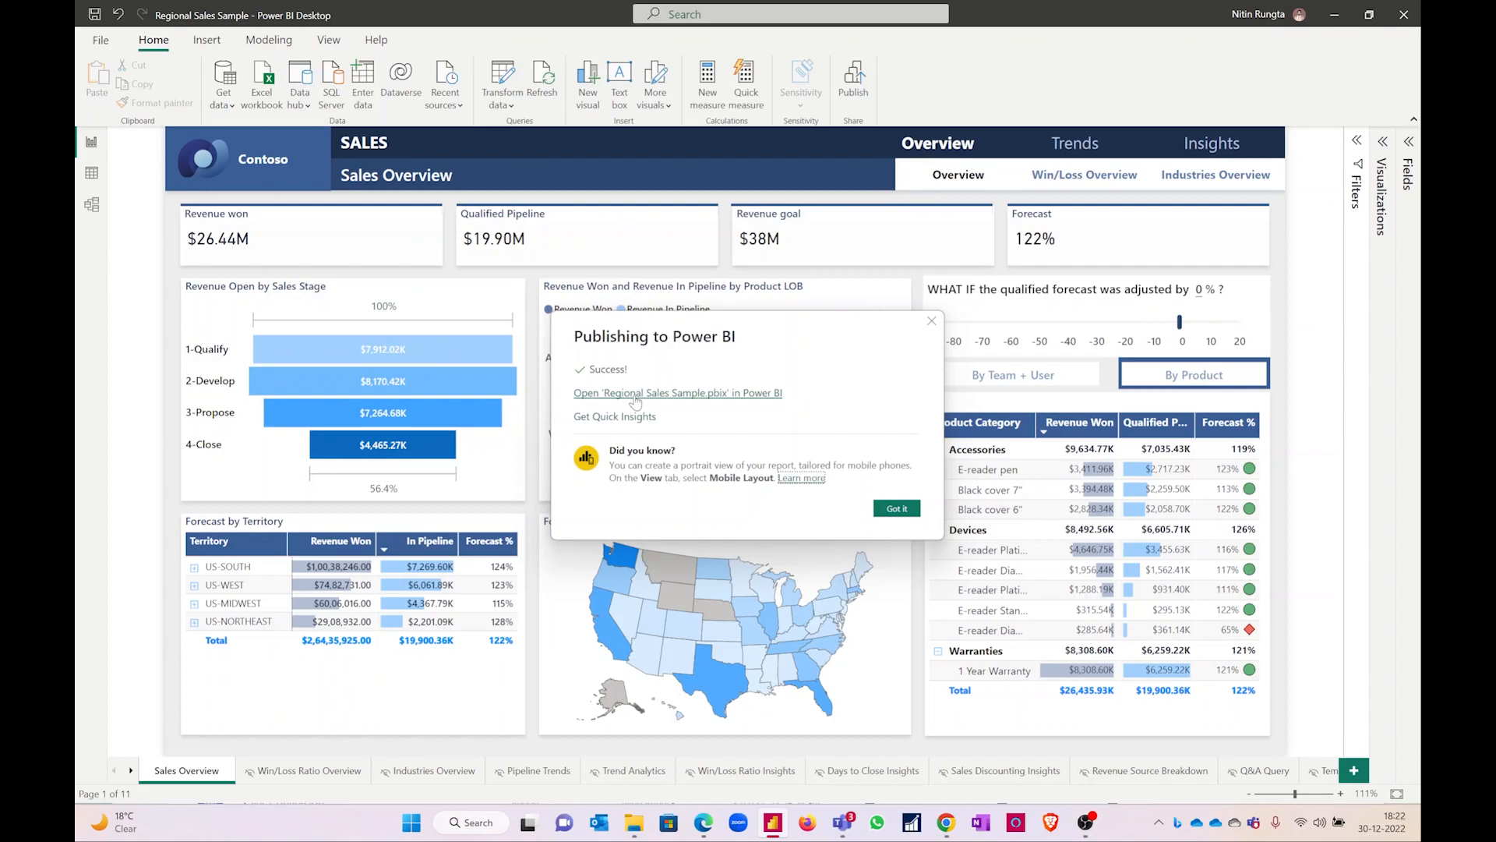
- Follow the success link to view Regional Sales Sample in the Power BI service
click(678, 393)
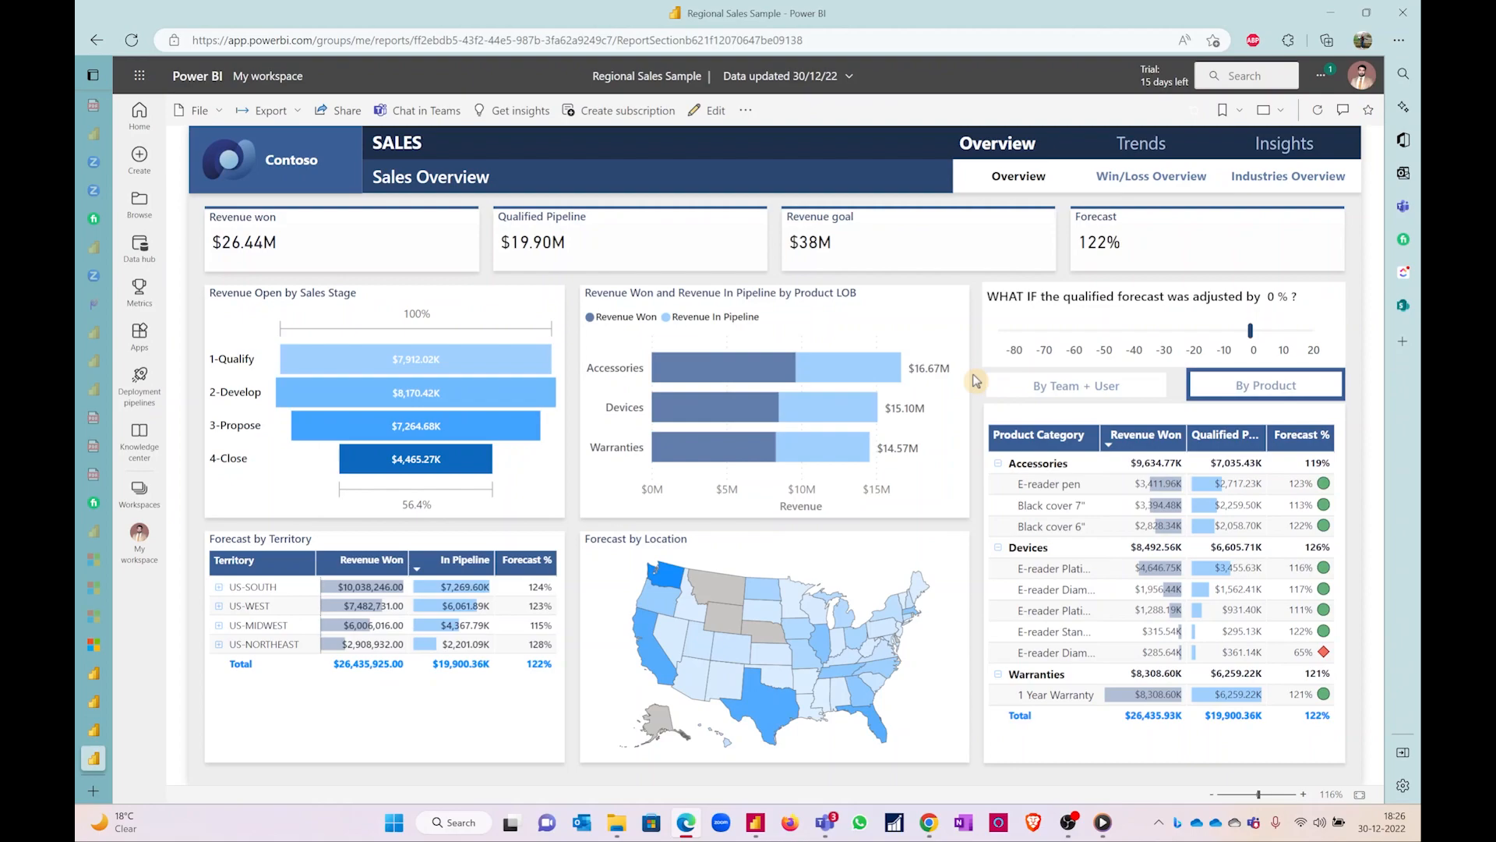
mouse_move(1002, 356)
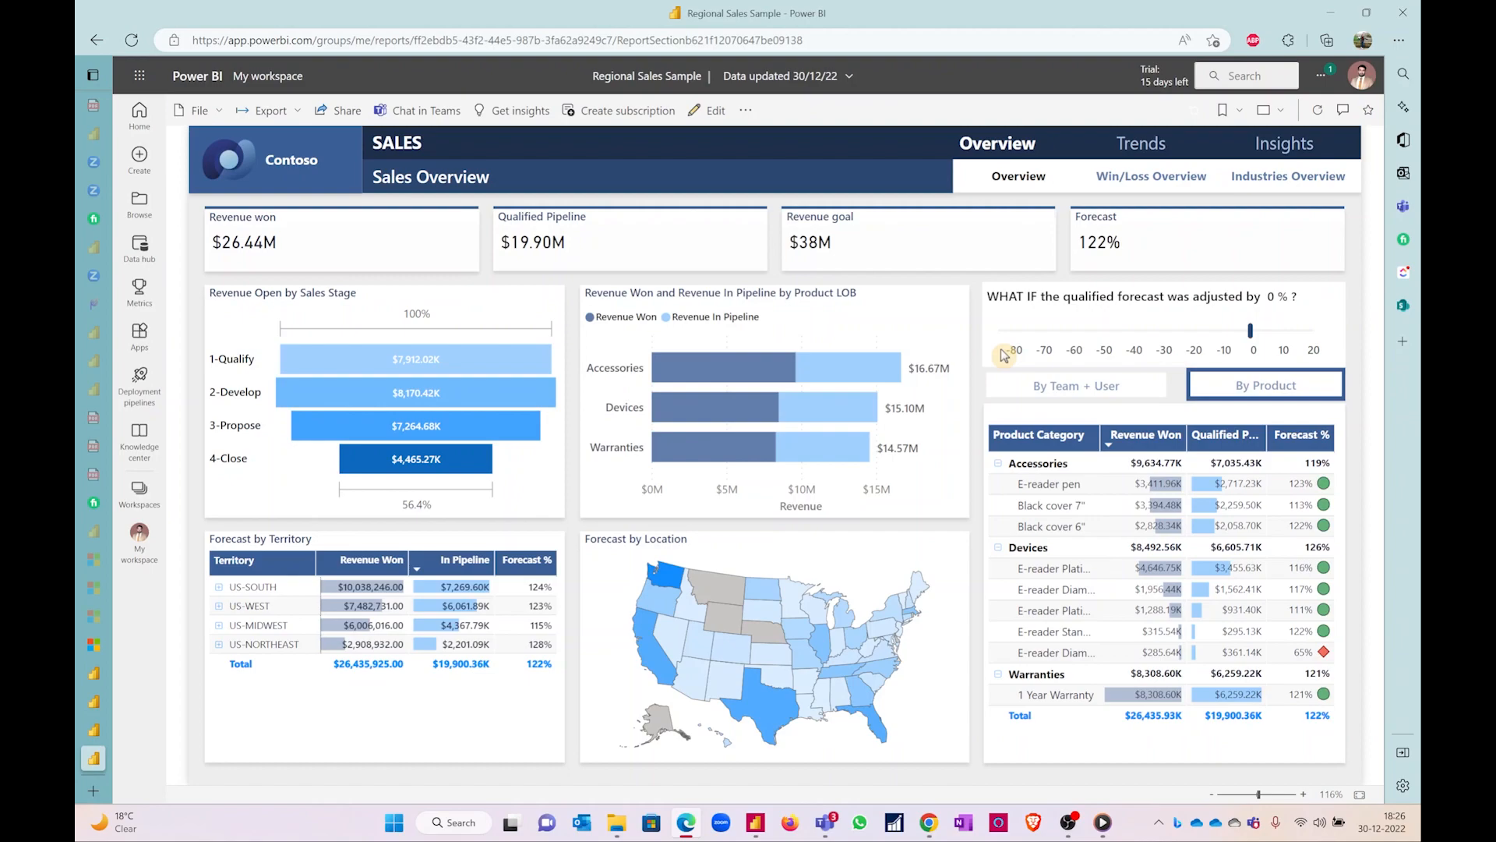
- Show the report's File menu with its Embed report options
click(198, 109)
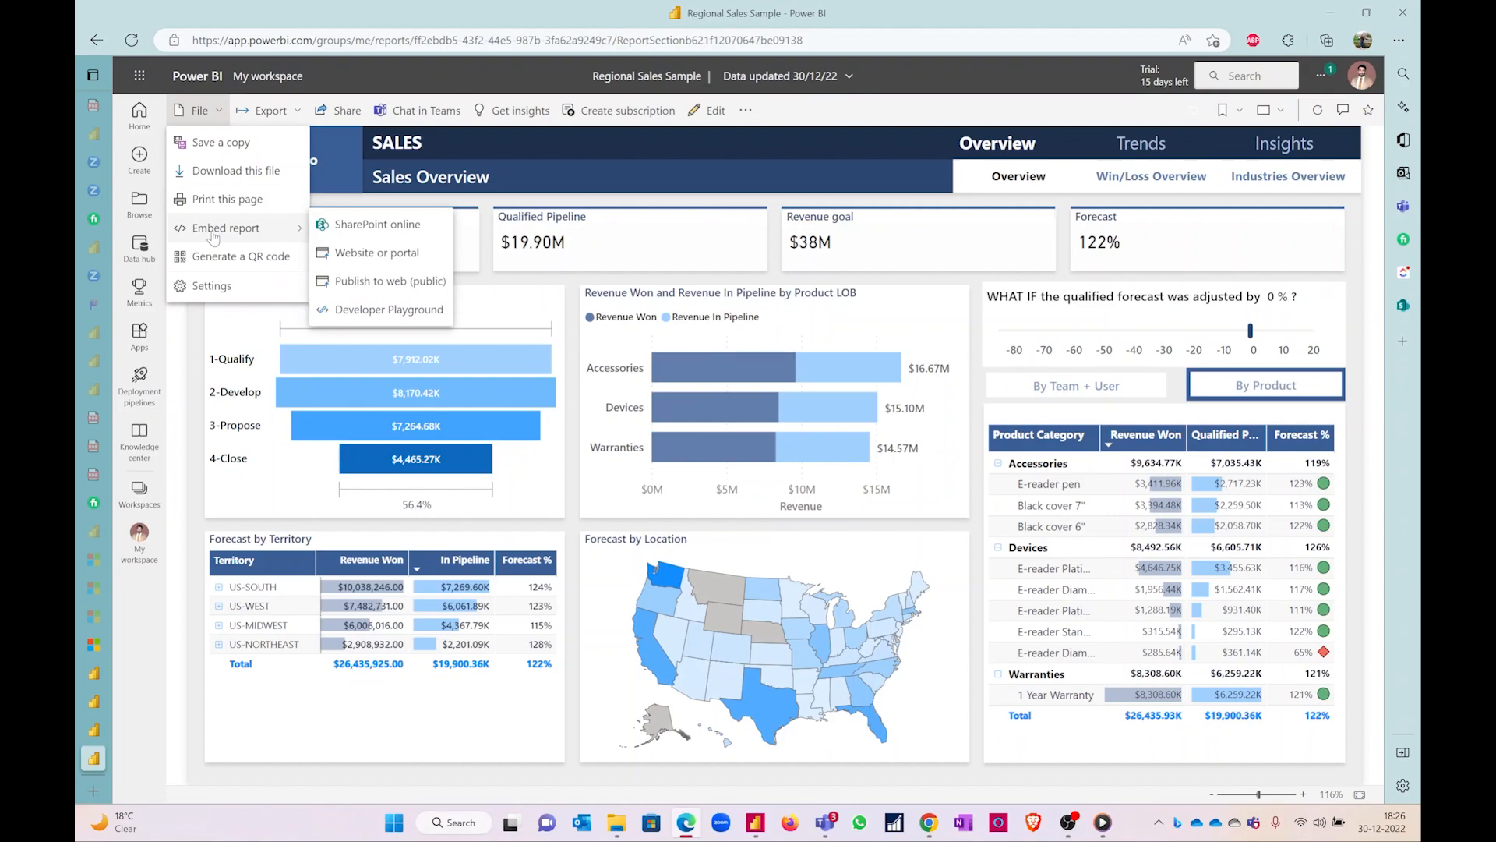
mouse_move(377, 223)
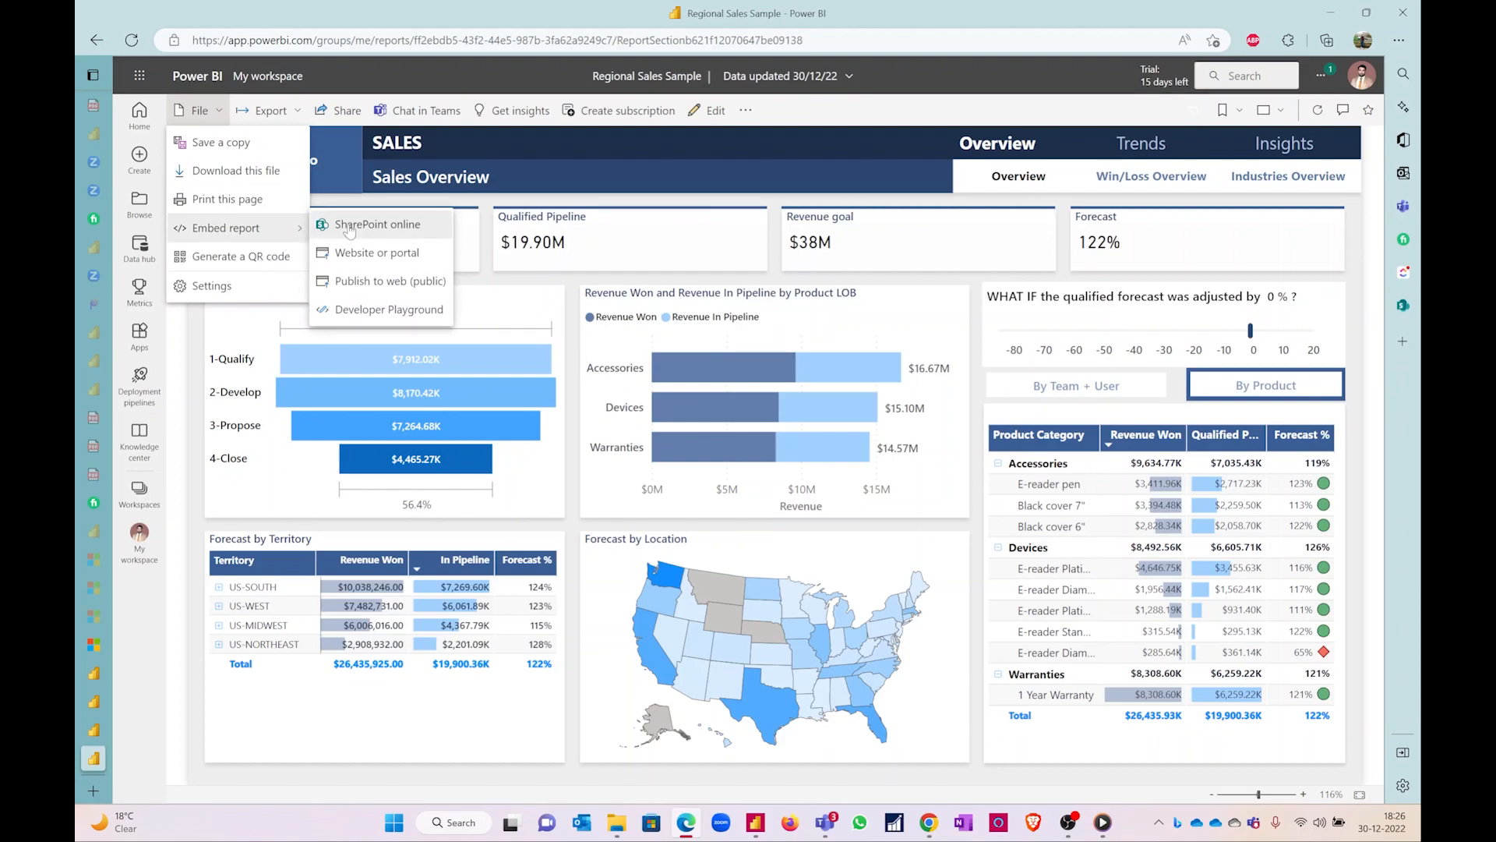
mouse_move(377, 253)
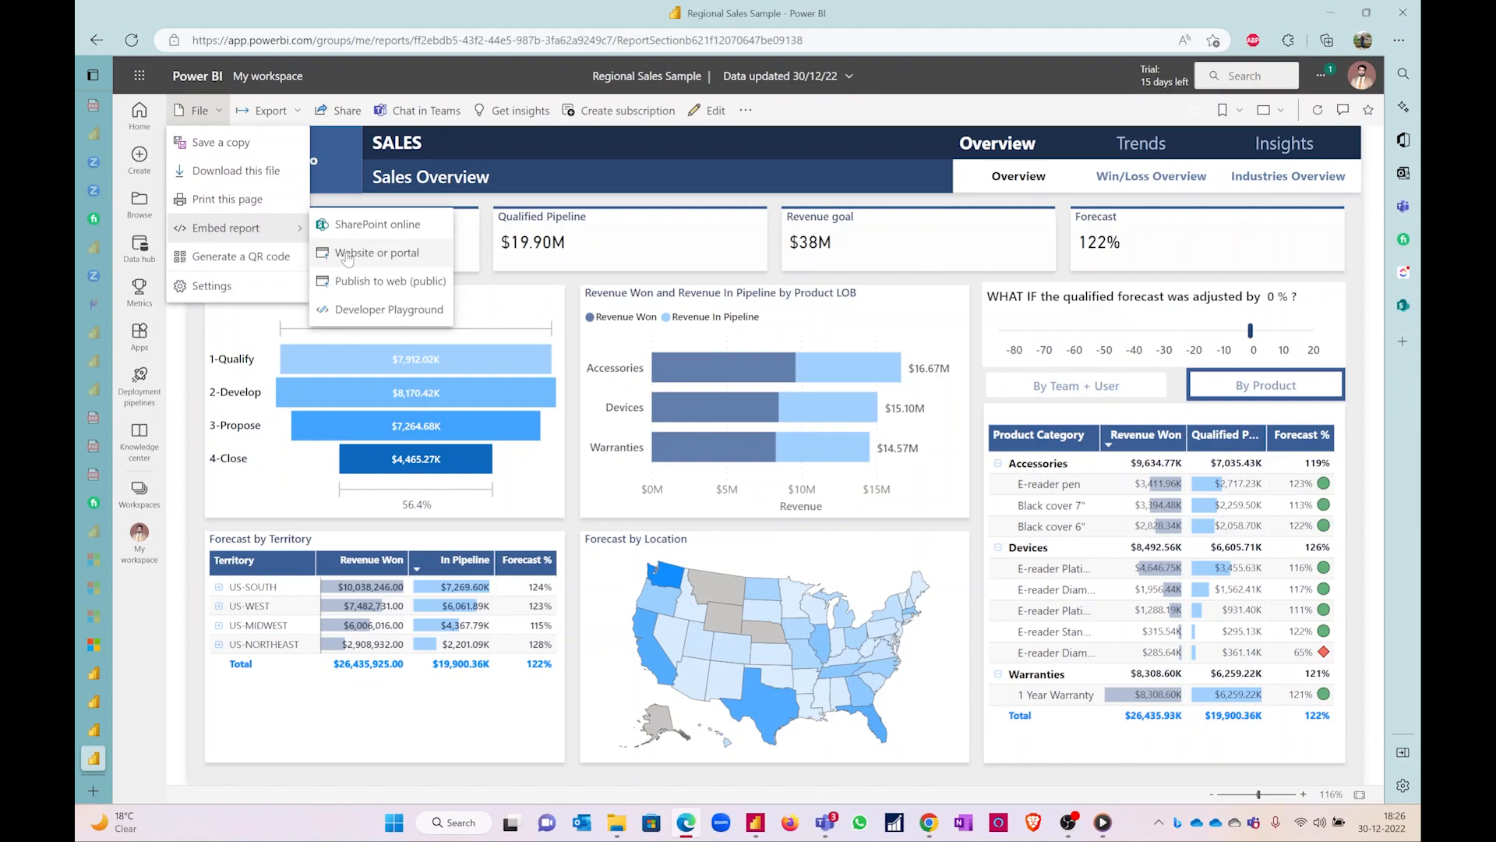
click(376, 253)
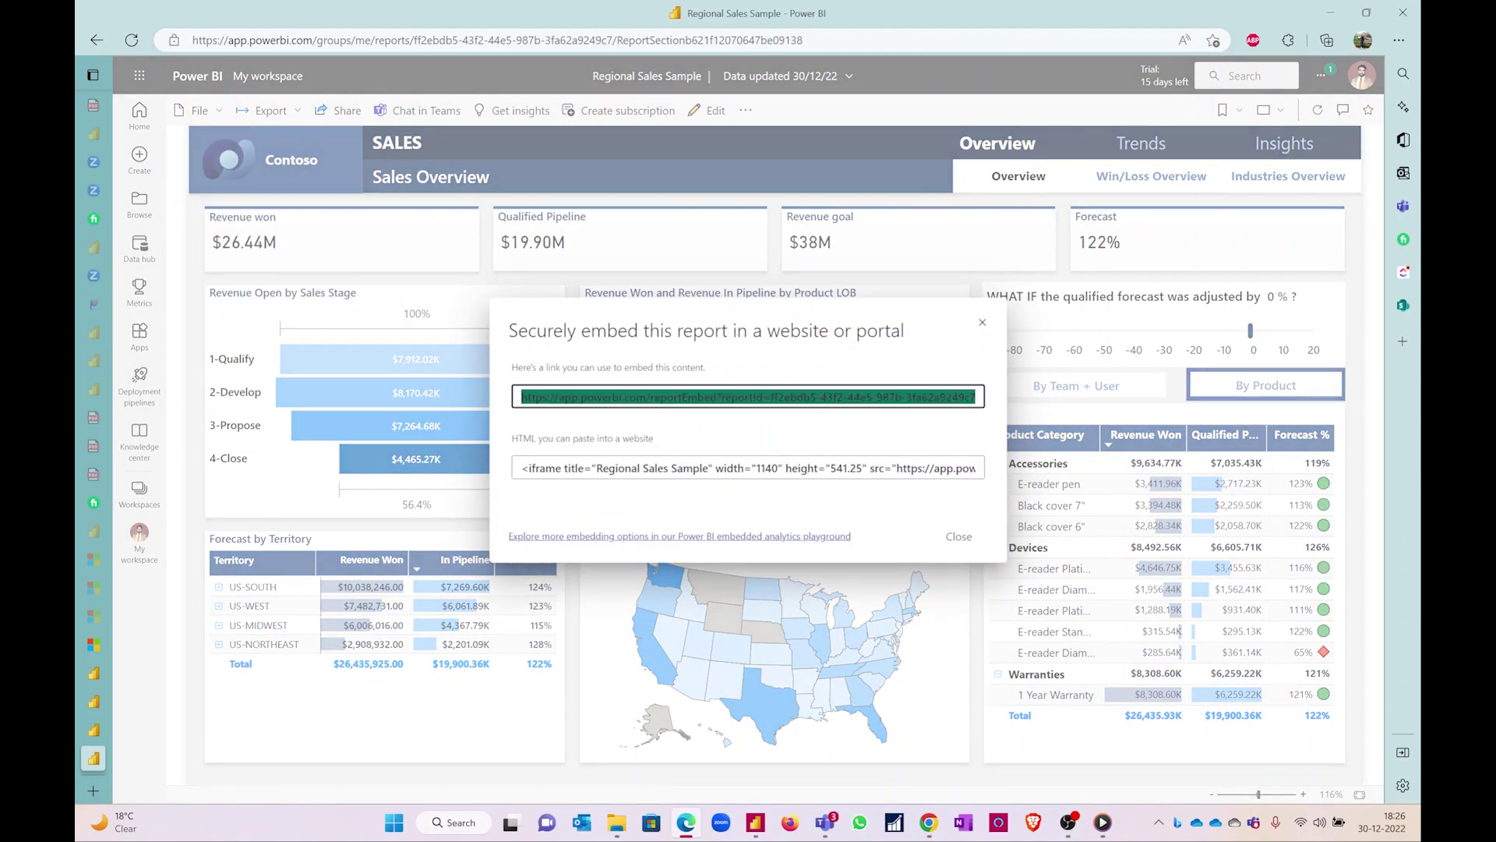
mouse_move(982, 324)
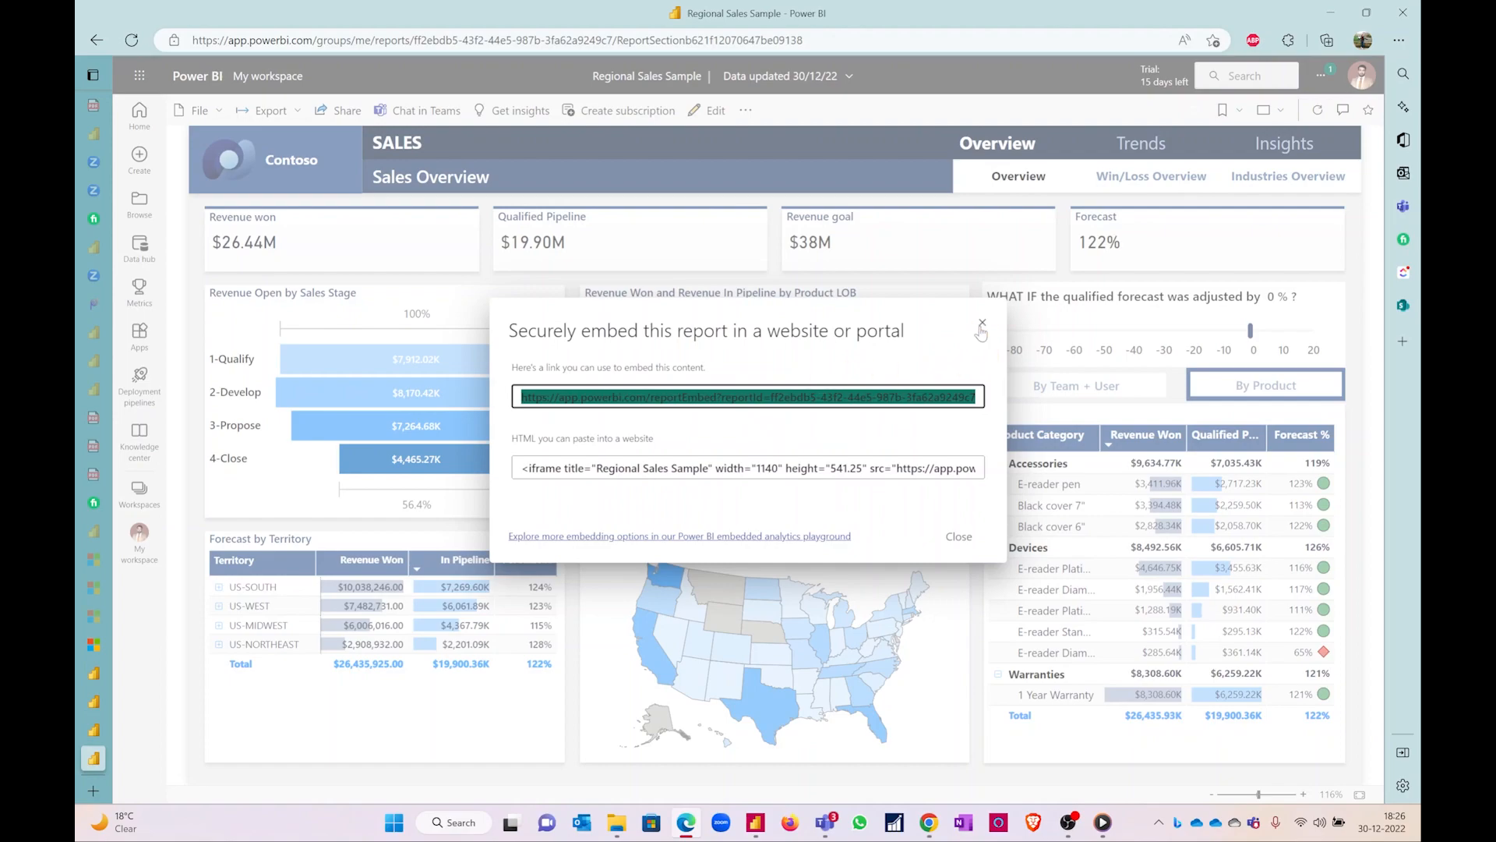
click(200, 109)
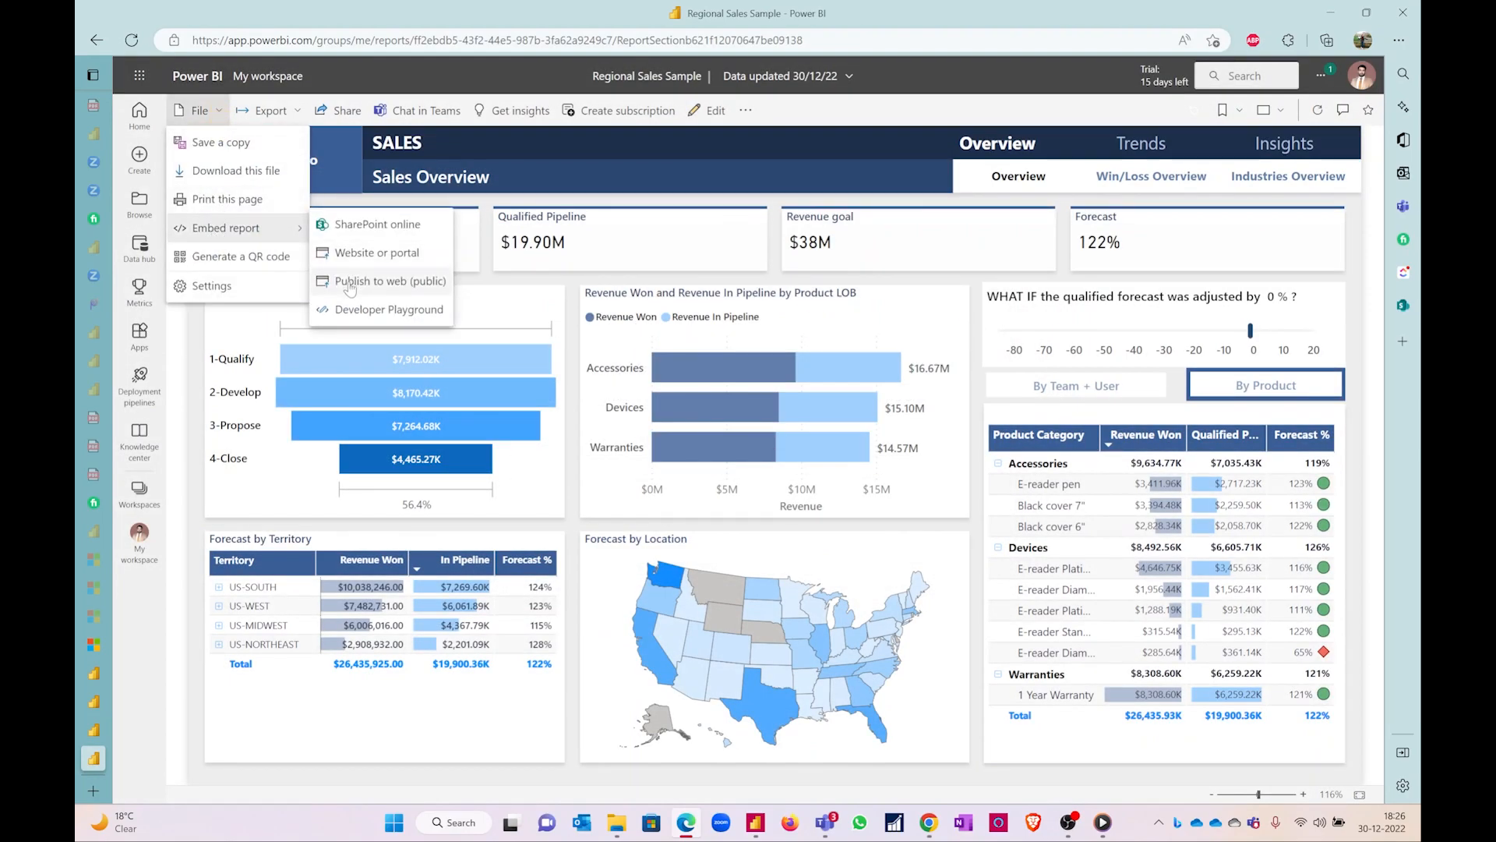
- Publish to web publicly, creating the share link and iframe code, and copy the link
click(391, 281)
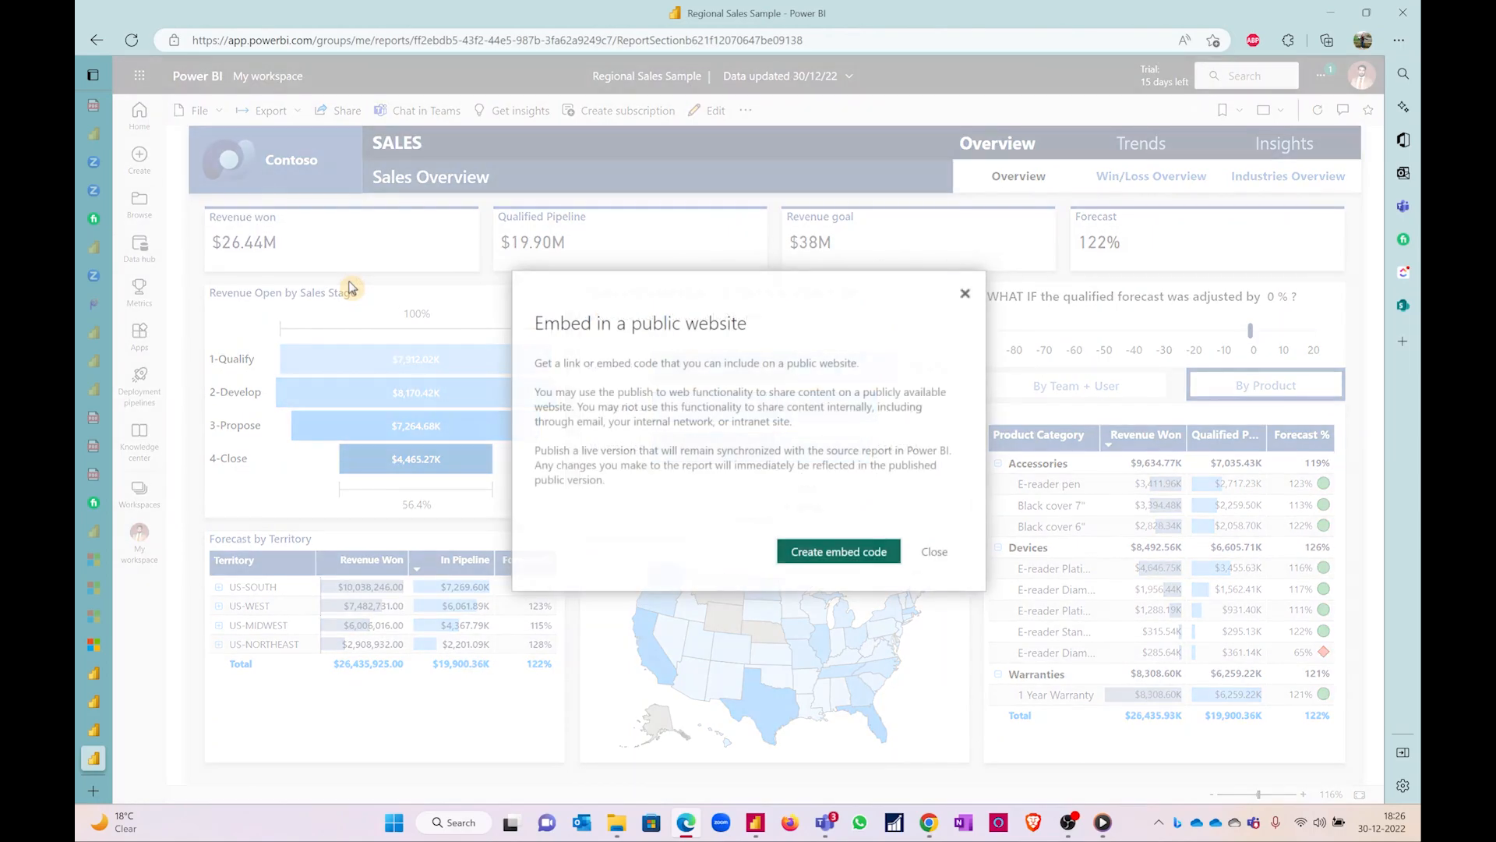
mouse_move(800, 452)
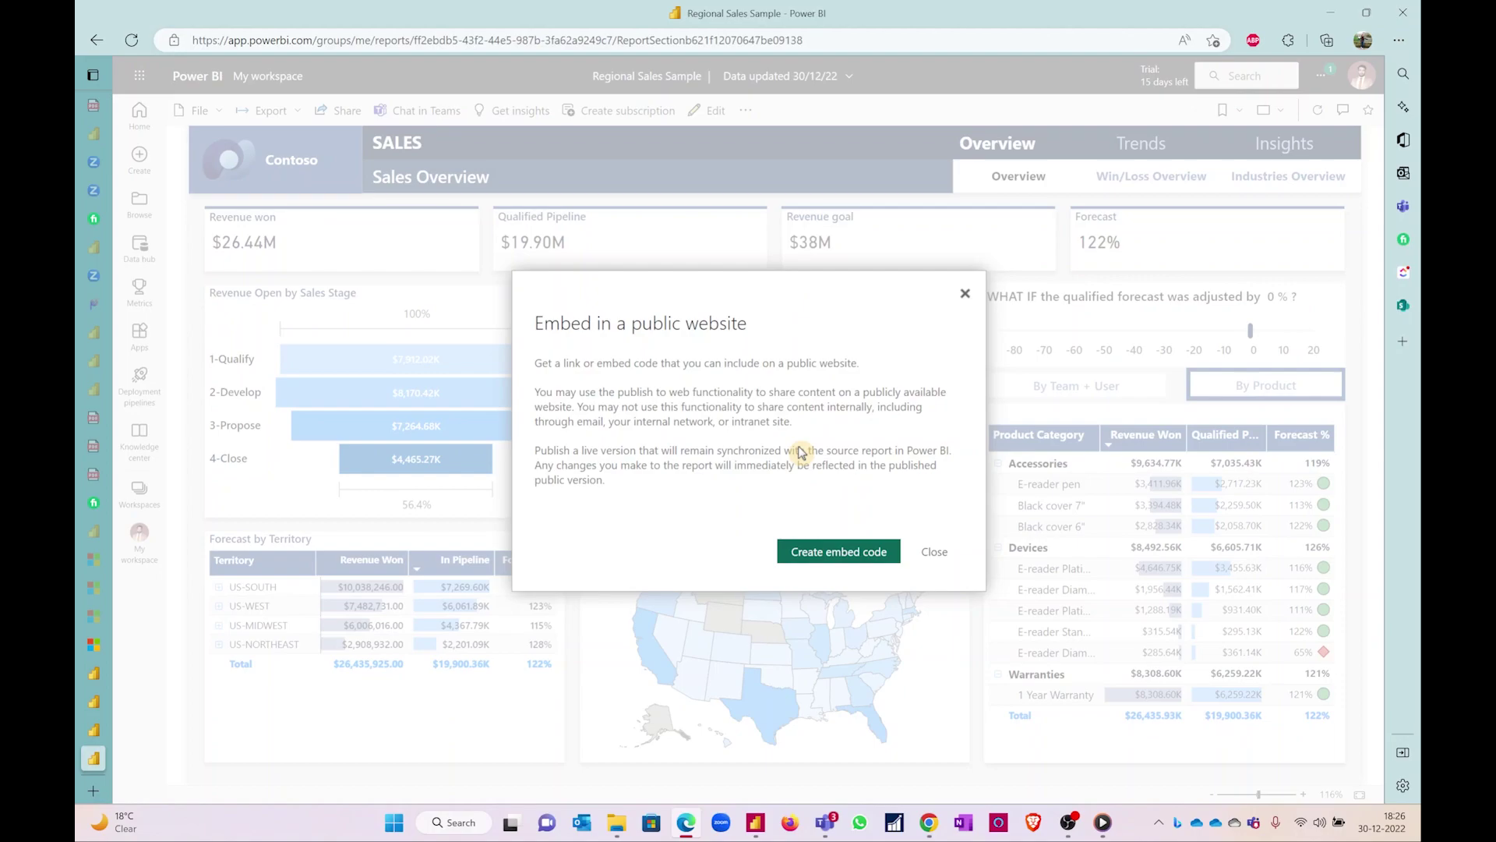
click(837, 551)
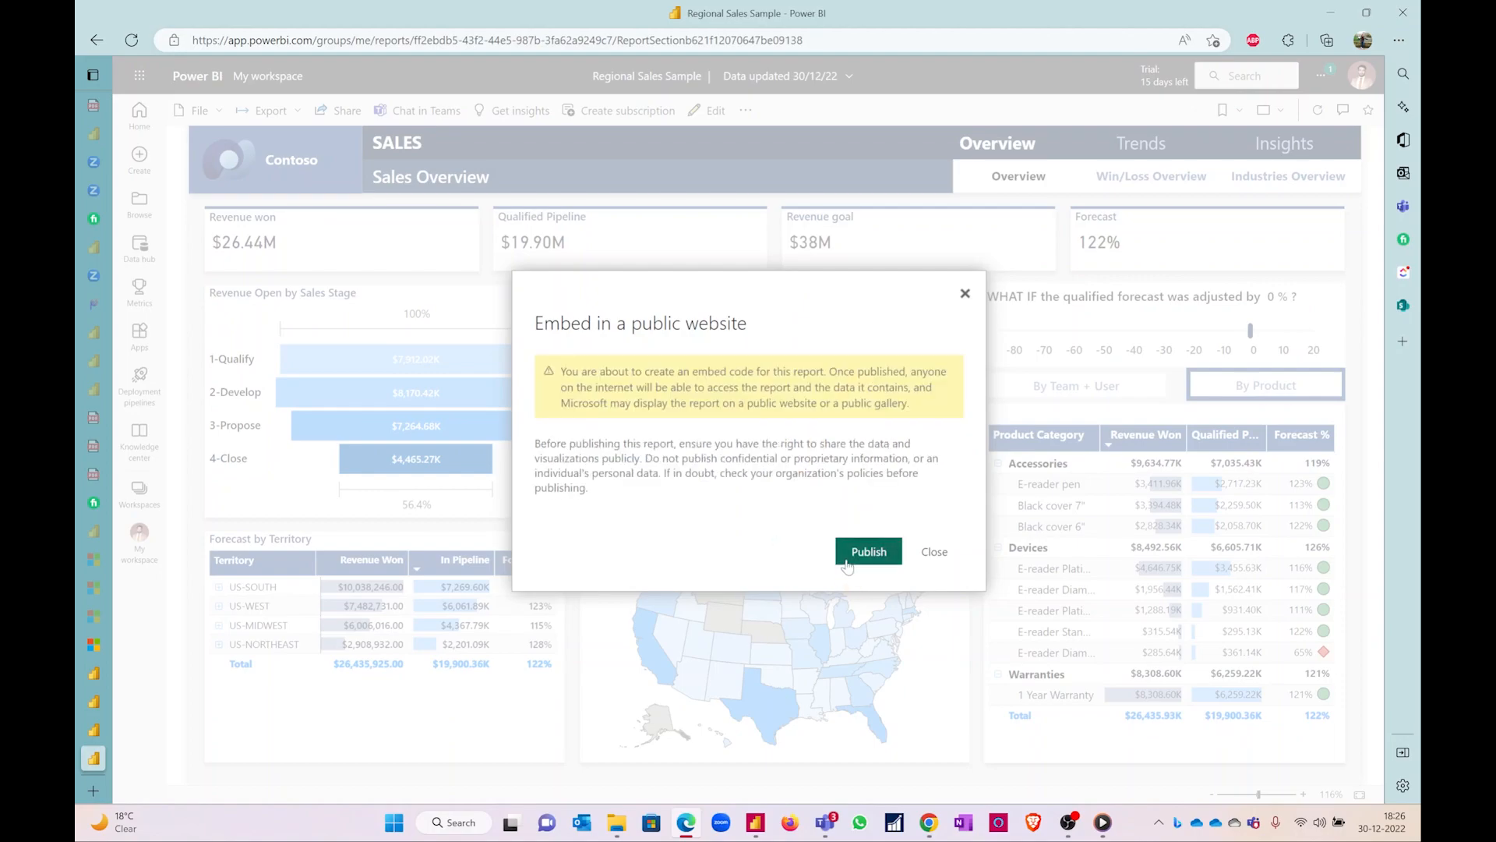
click(868, 552)
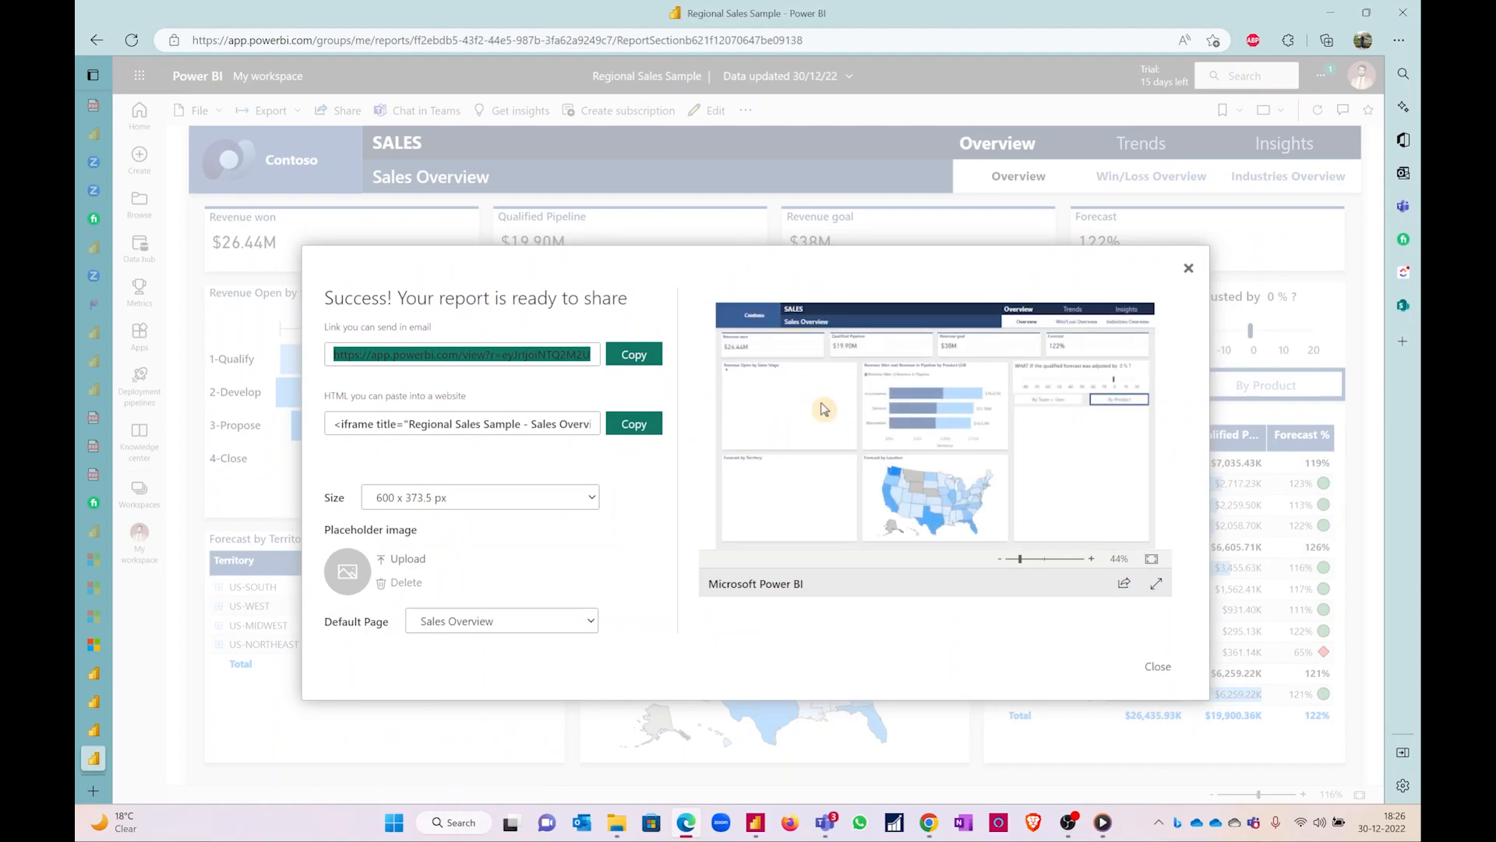
click(633, 354)
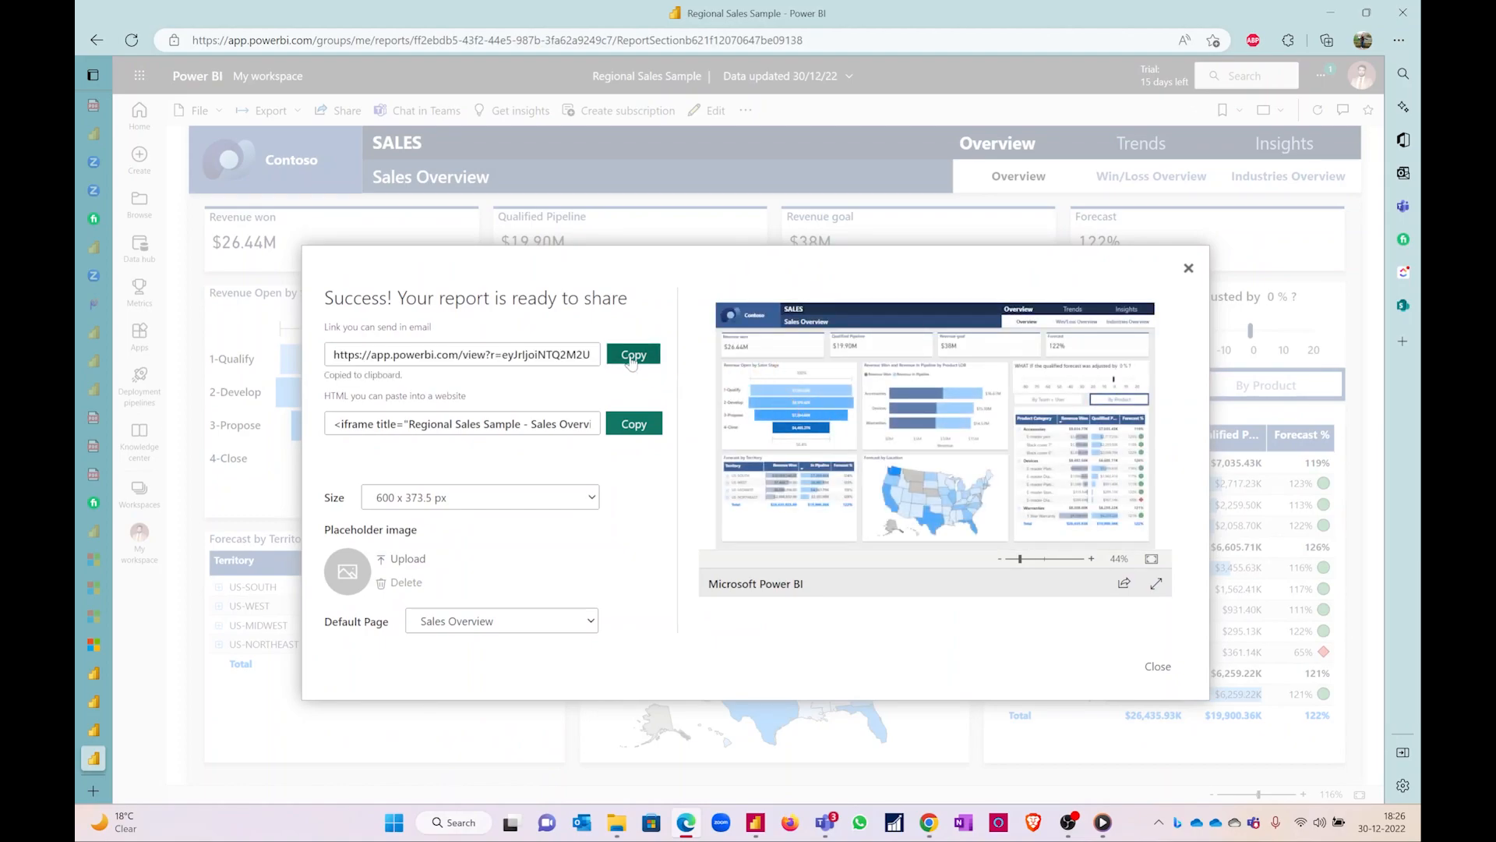